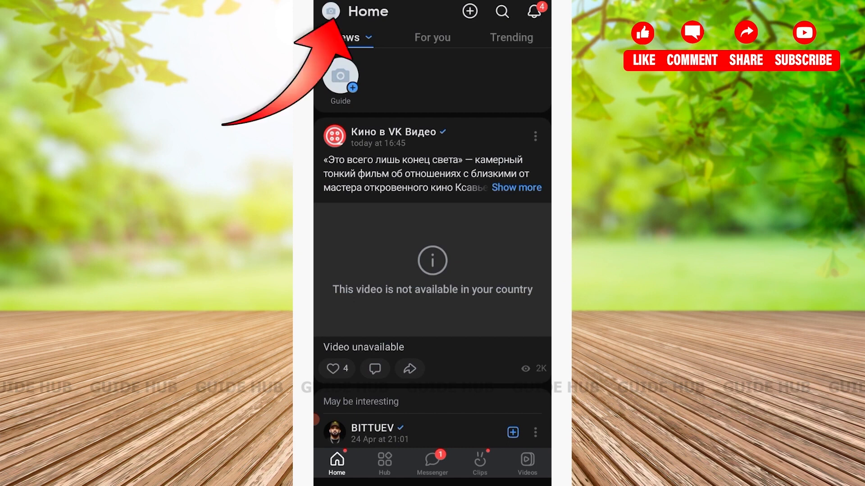
Open the Guide Hub profile page from the Home feed's avatar
left_click(331, 11)
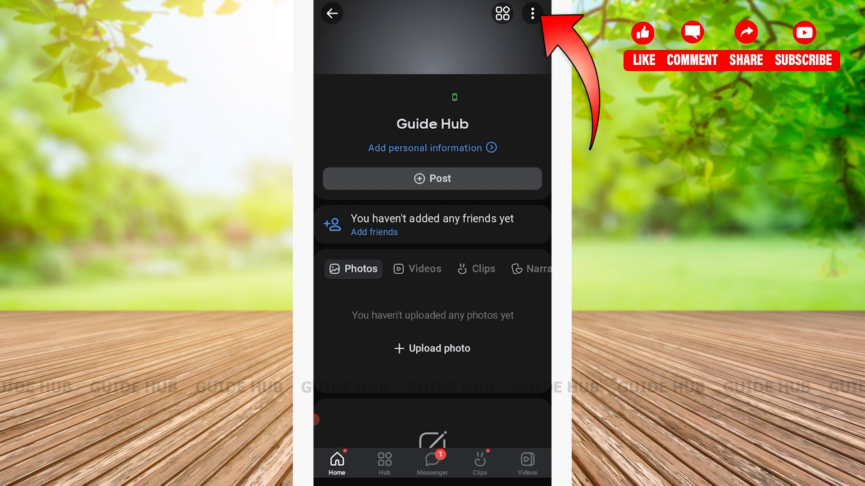
Show the profile options menu with edit profile, change cover and share options
left_click(531, 13)
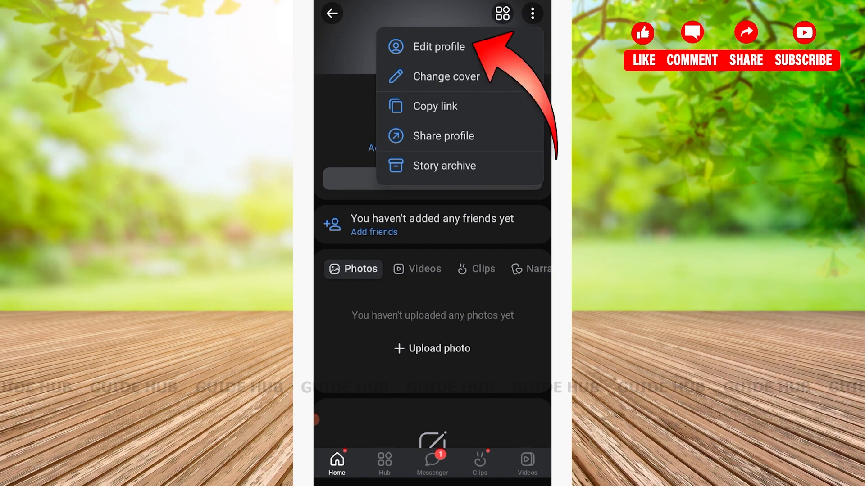
Enter Edit profile and scroll the Info list to reach Security settings
left_click(438, 47)
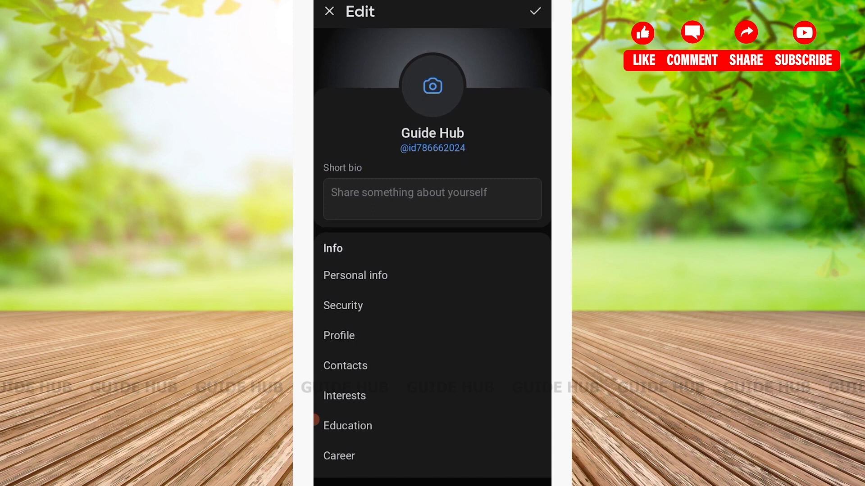
scroll("down", 3)
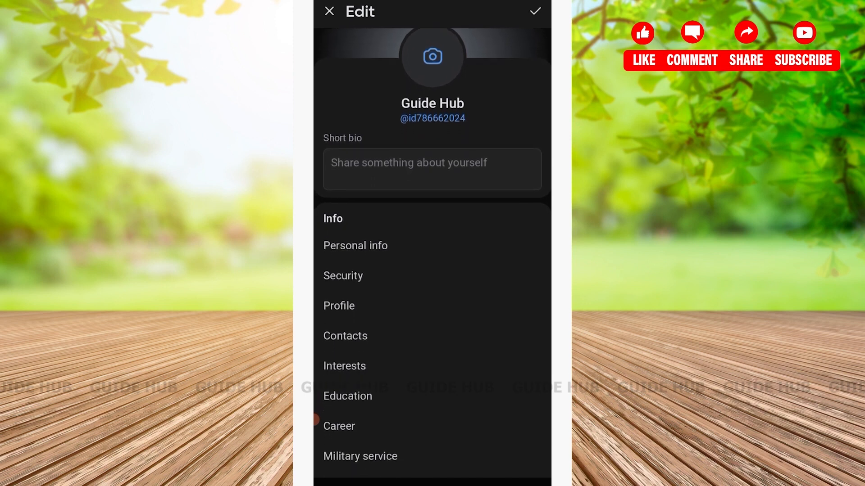
scroll("down", 3)
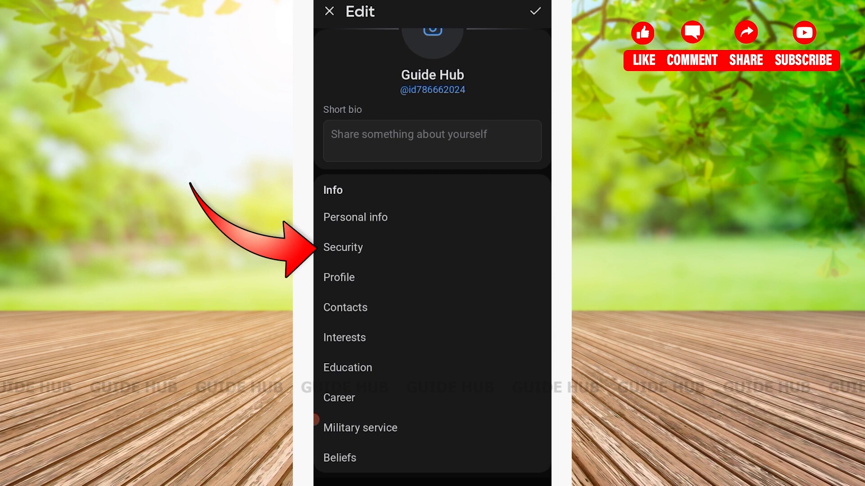
left_click(343, 248)
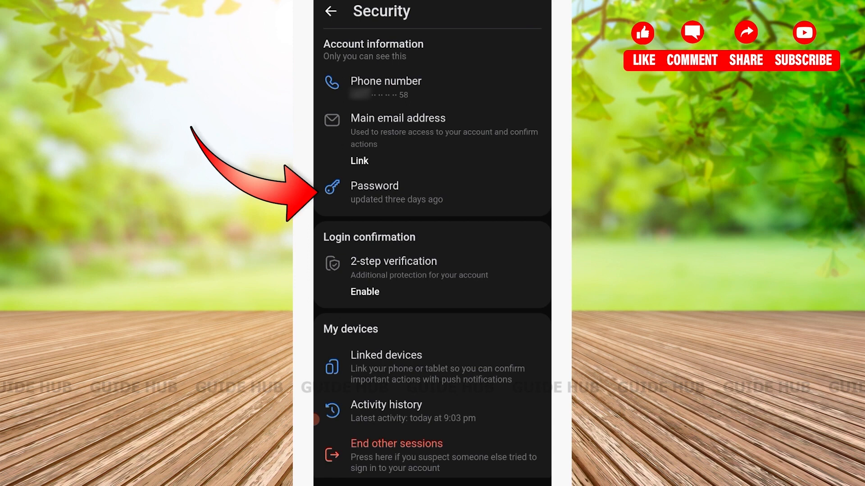
Begin the Password change and type the current password into the confirmation prompt
left_click(374, 186)
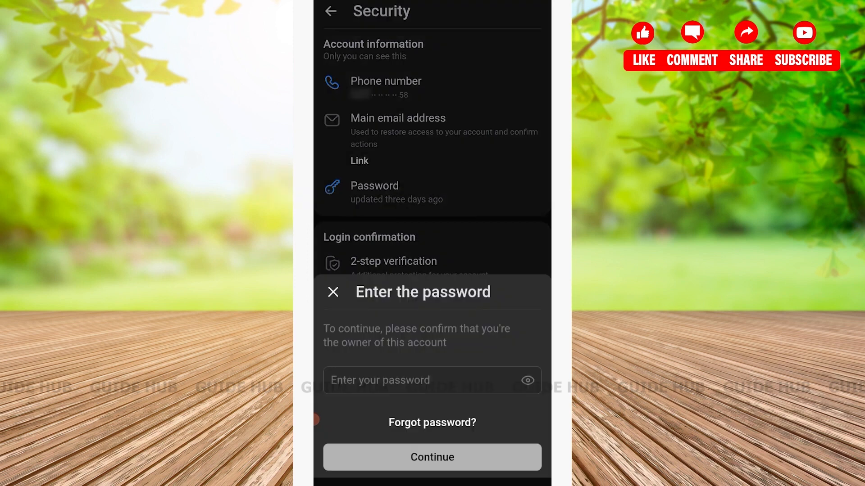
left_click(419, 380)
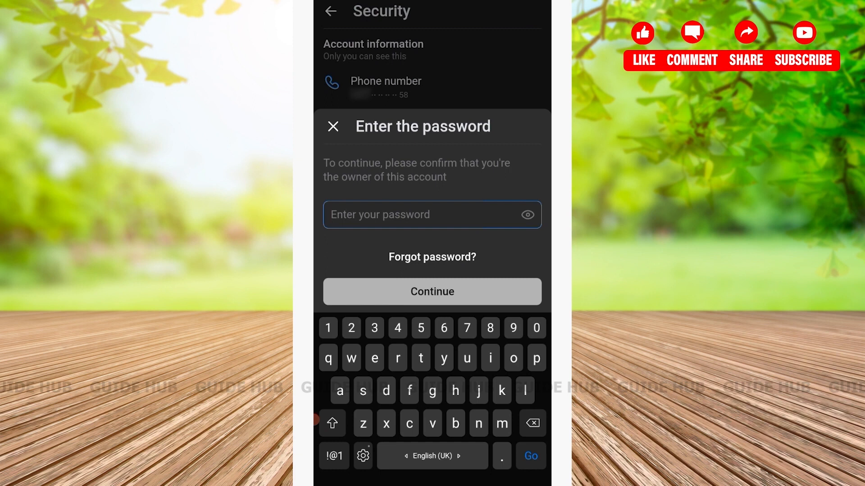
type("password")
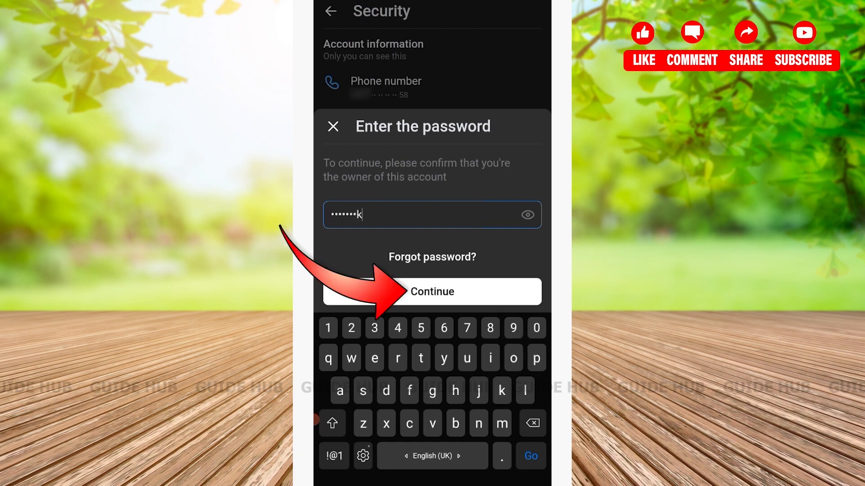
Confirm ownership, submit the repeated new password, and save it
left_click(432, 292)
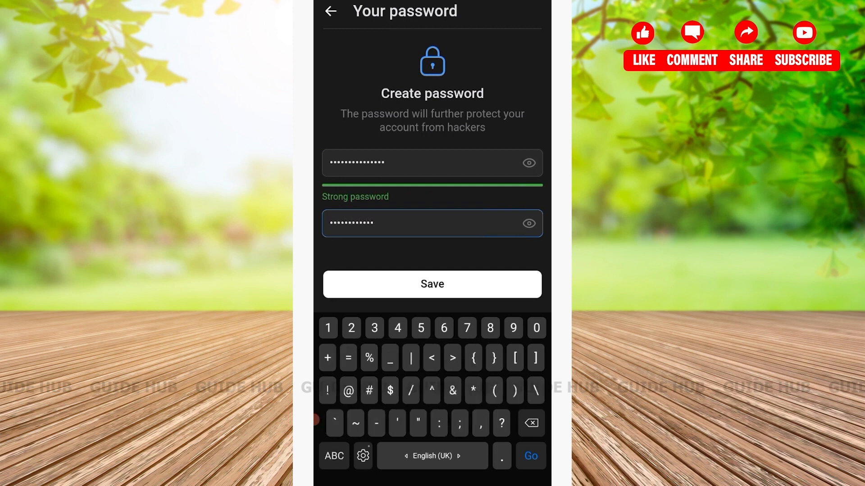
left_click(432, 284)
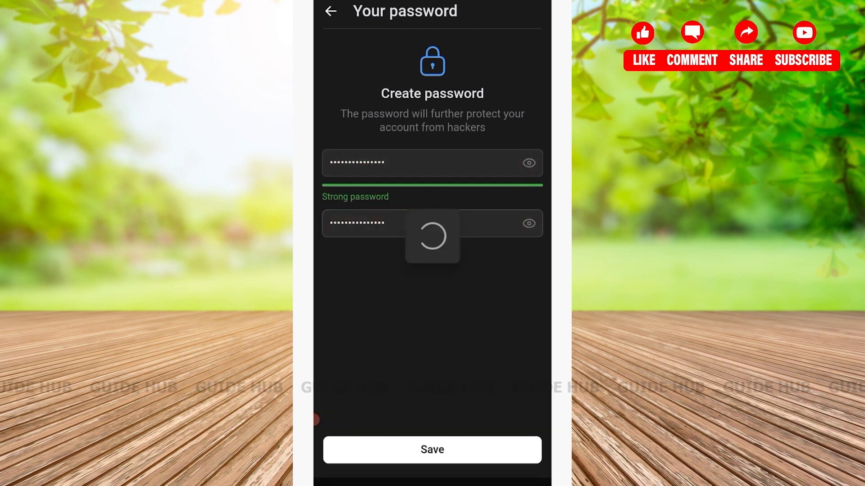
left_click(432, 449)
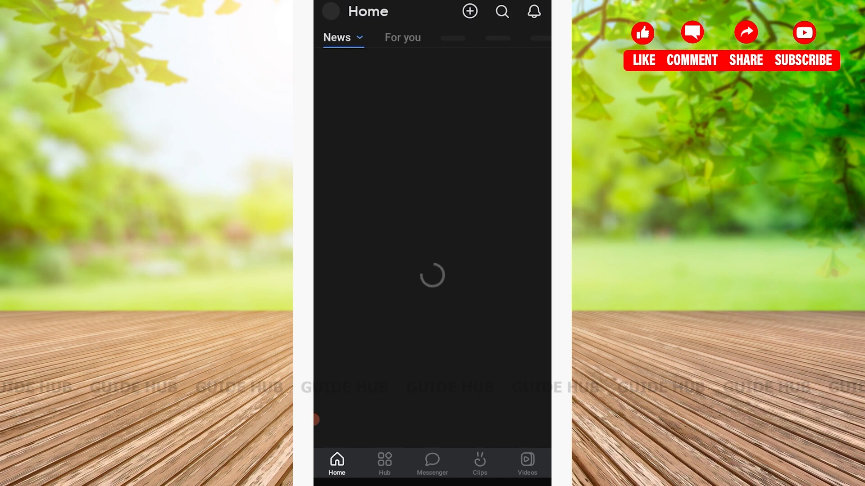